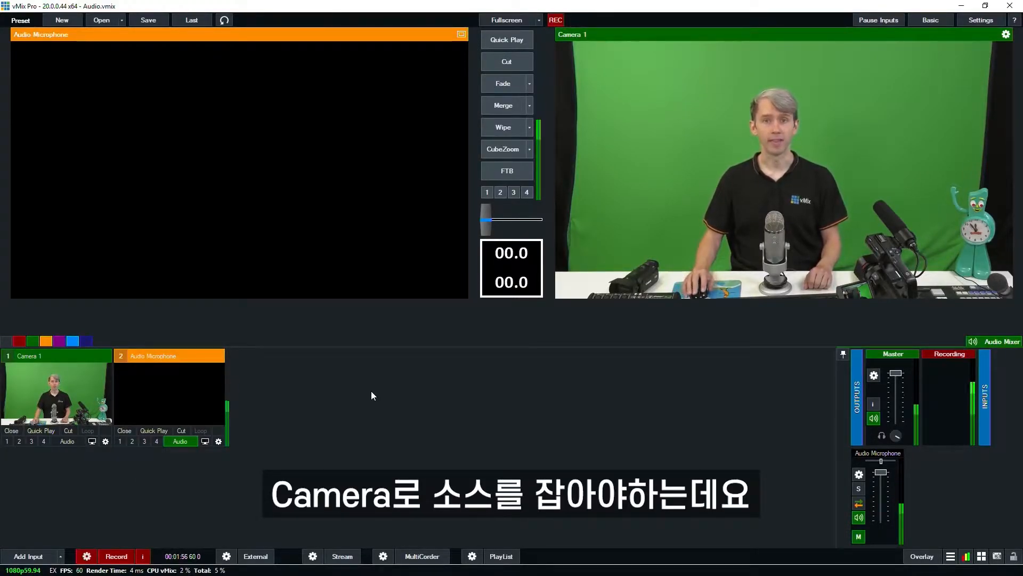
Add a Camera input using Pro Capture AIO 4K+ 00-0 with its audio taken from Embedded12.
{"action": "left_click", "coordinate": [29, 557]}
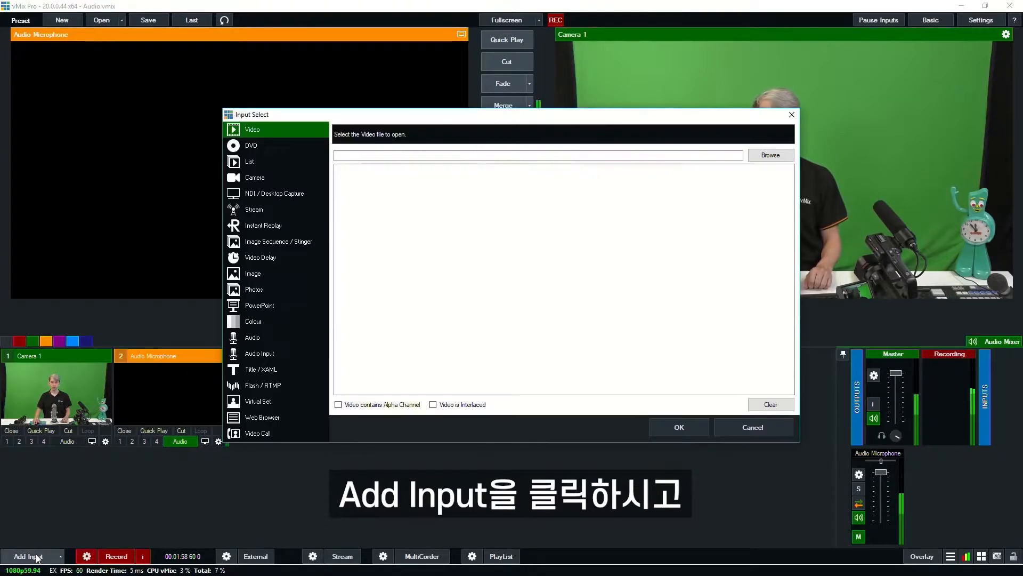
{"action": "left_click", "coordinate": [255, 176]}
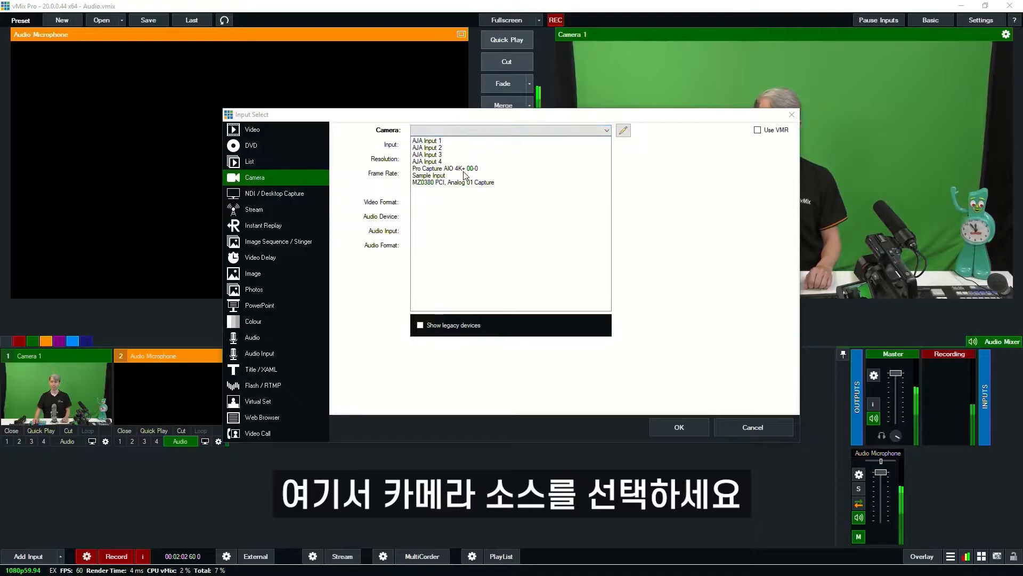
{"action": "left_click", "coordinate": [444, 169]}
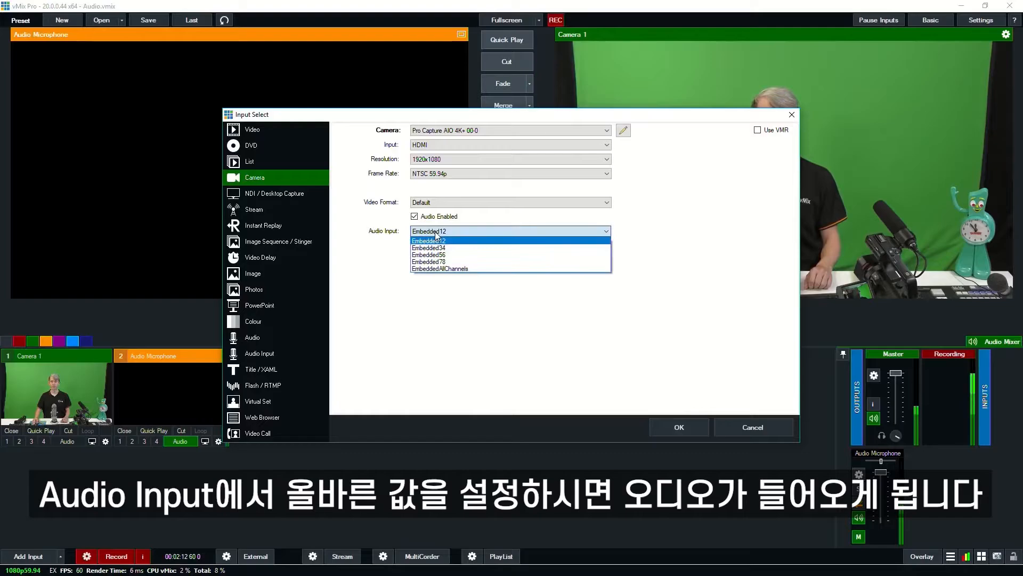
{"action": "left_click", "coordinate": [428, 240]}
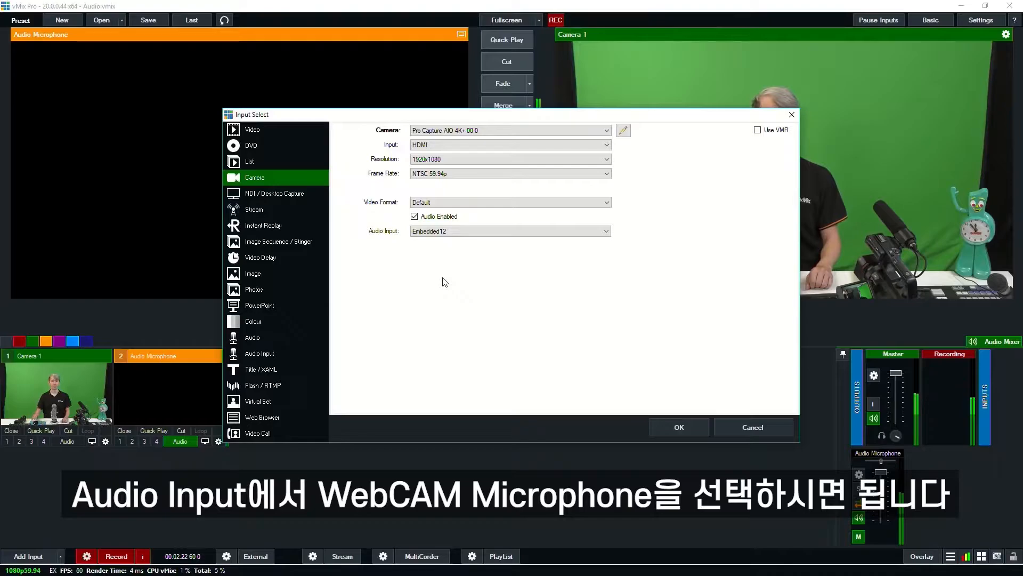
{"action": "mouse_move", "coordinate": [748, 537]}
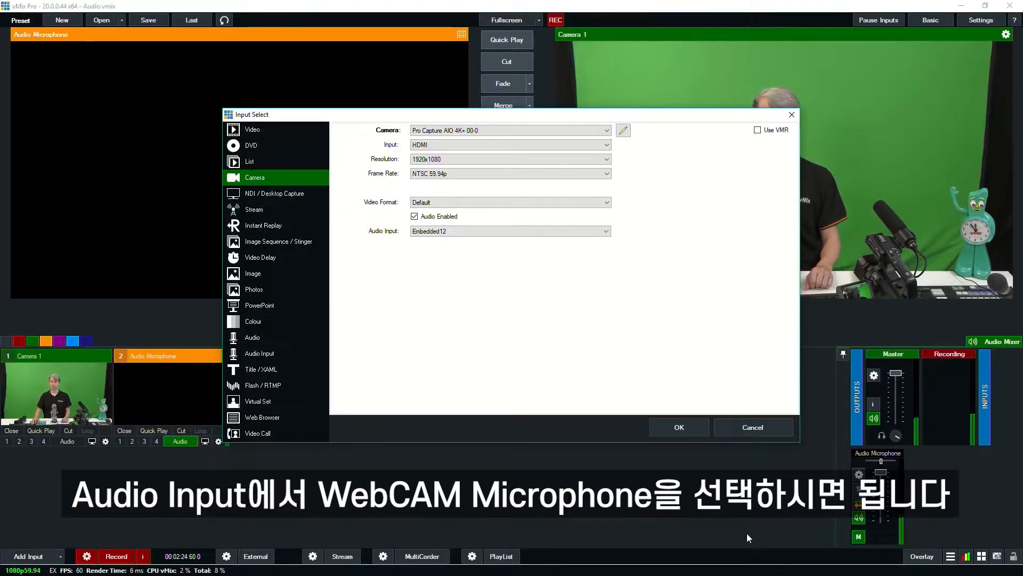
{"action": "left_click", "coordinate": [678, 426]}
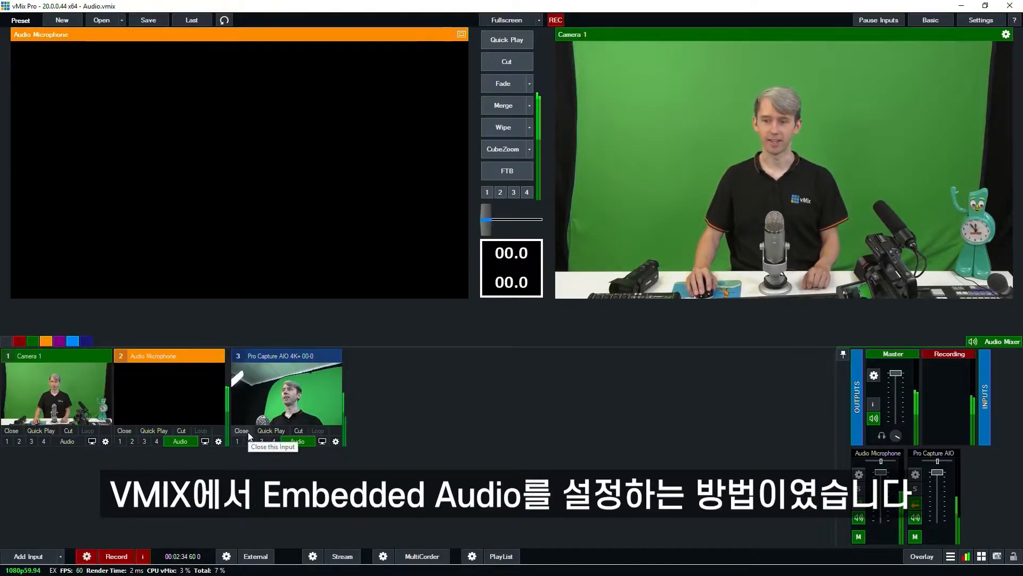
Close input 3, the Pro Capture AIO 4K+ camera, leaving Camera 1 and Audio Microphone.
{"action": "left_click", "coordinate": [241, 430]}
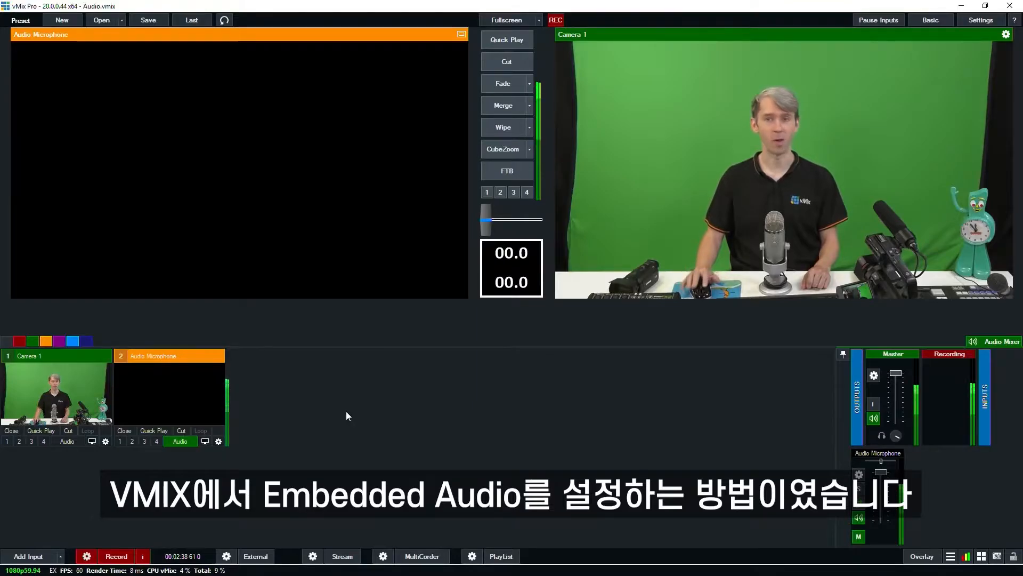
Bring up the Add Input window from the bottom-left button.
{"action": "left_click", "coordinate": [28, 556]}
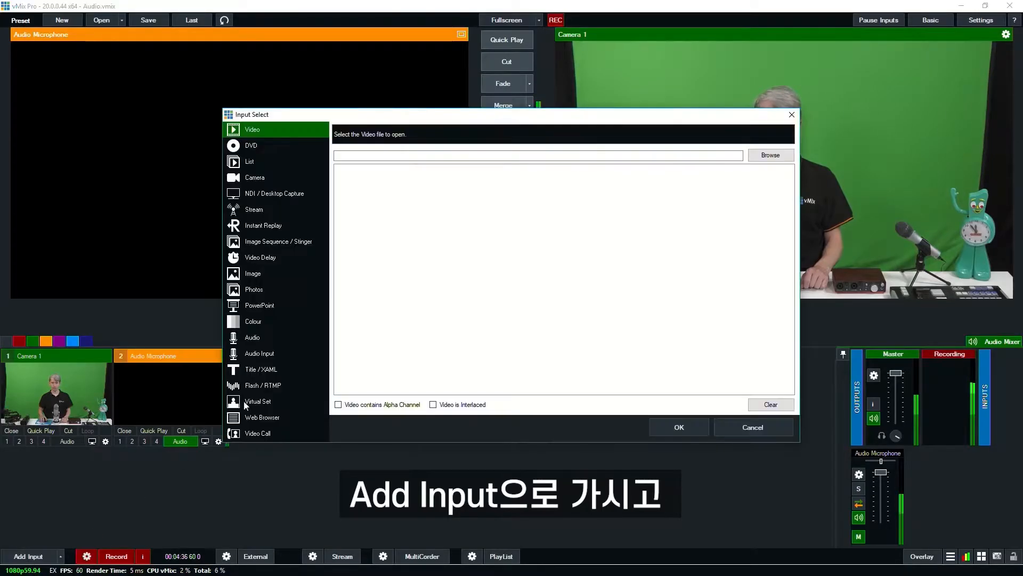
Add an Audio Input using the Microphone (2- ATR USB microphone) device.
{"action": "left_click", "coordinate": [259, 353]}
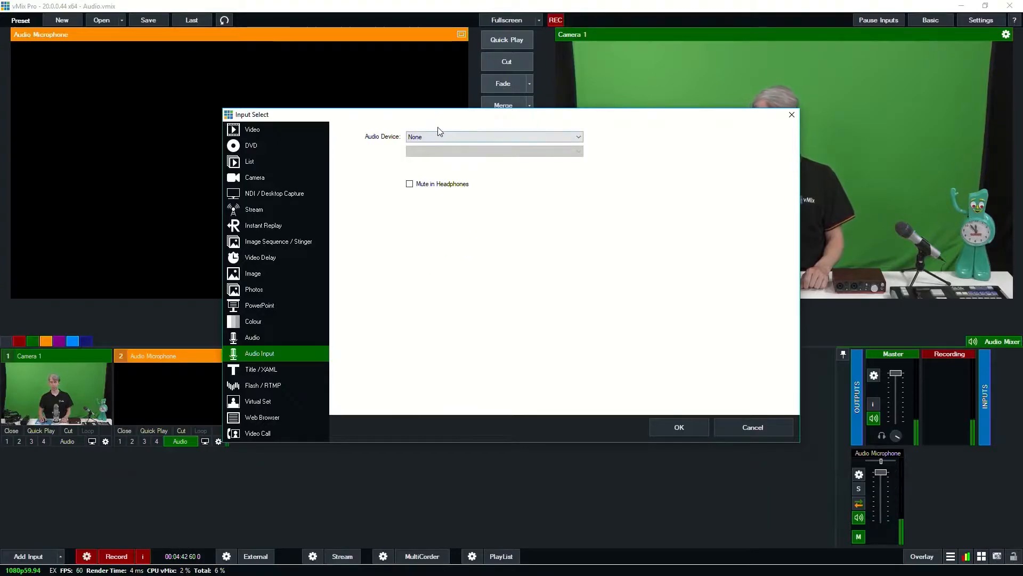
{"action": "left_click", "coordinate": [577, 137]}
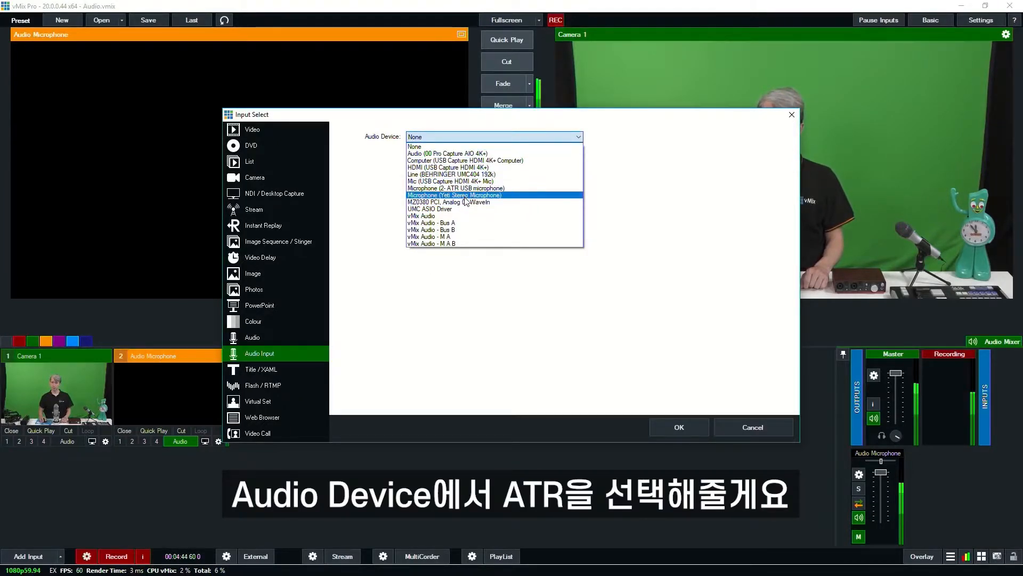
{"action": "left_click", "coordinate": [452, 182]}
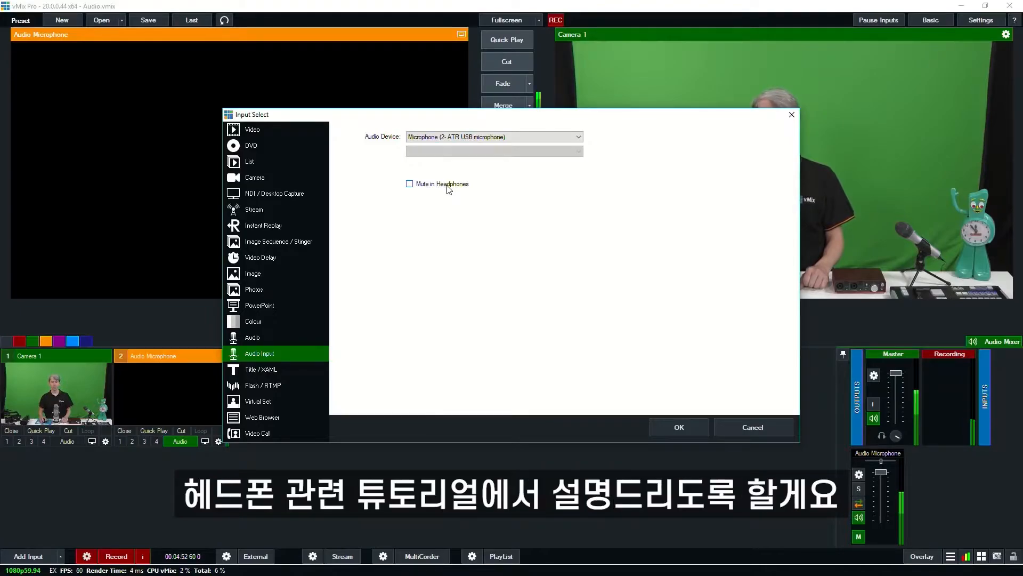
{"action": "mouse_move", "coordinate": [493, 235]}
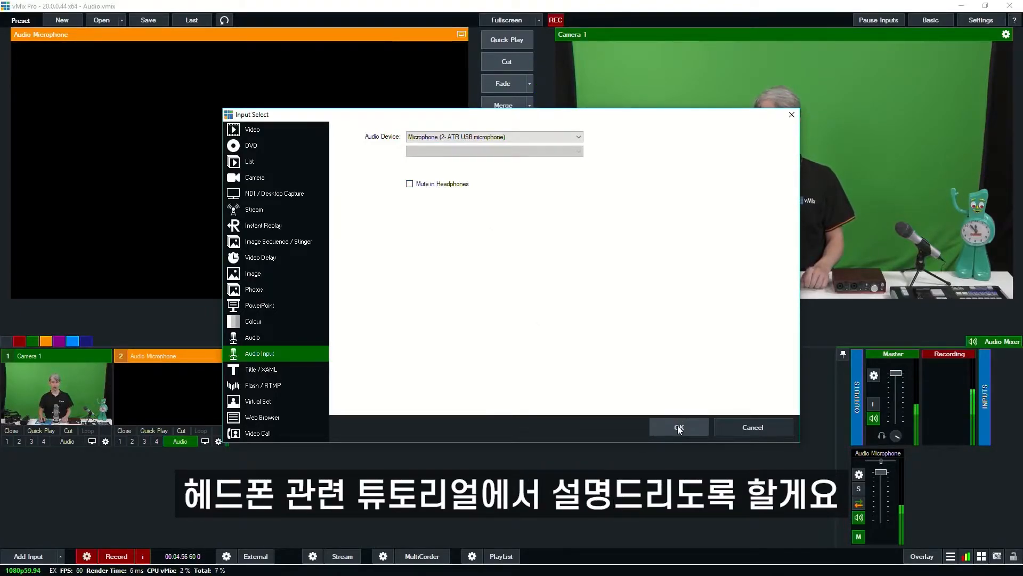
{"action": "left_click", "coordinate": [679, 427]}
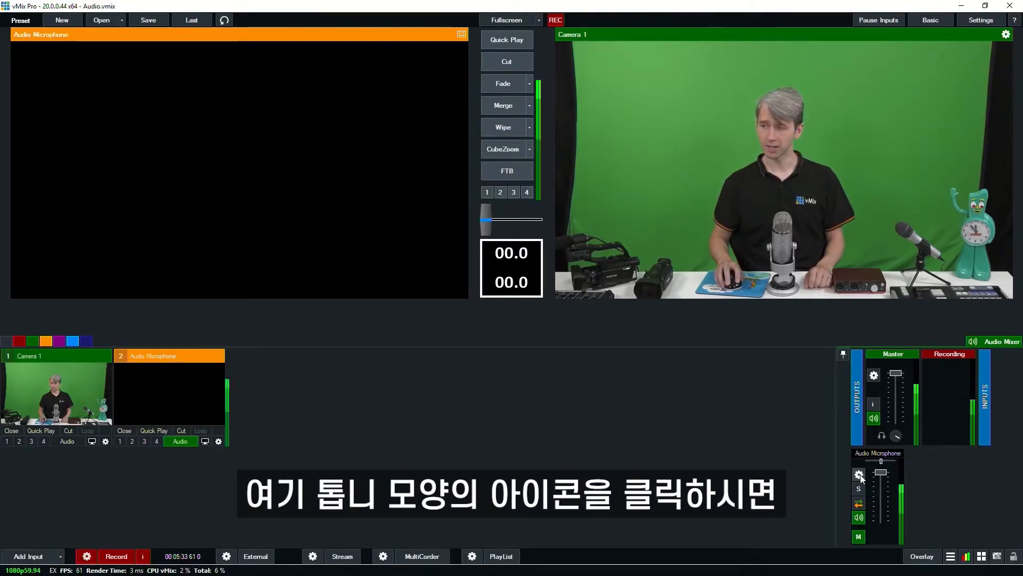
{"action": "left_click", "coordinate": [859, 474]}
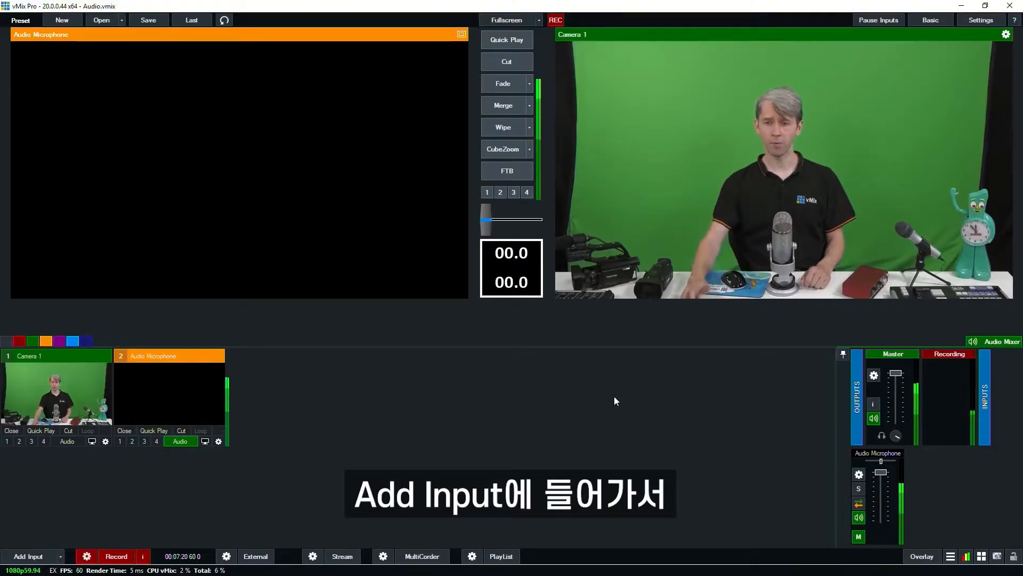
Add an Audio Input from the UMC ASIO Driver using only channel In 1.
{"action": "left_click", "coordinate": [27, 556]}
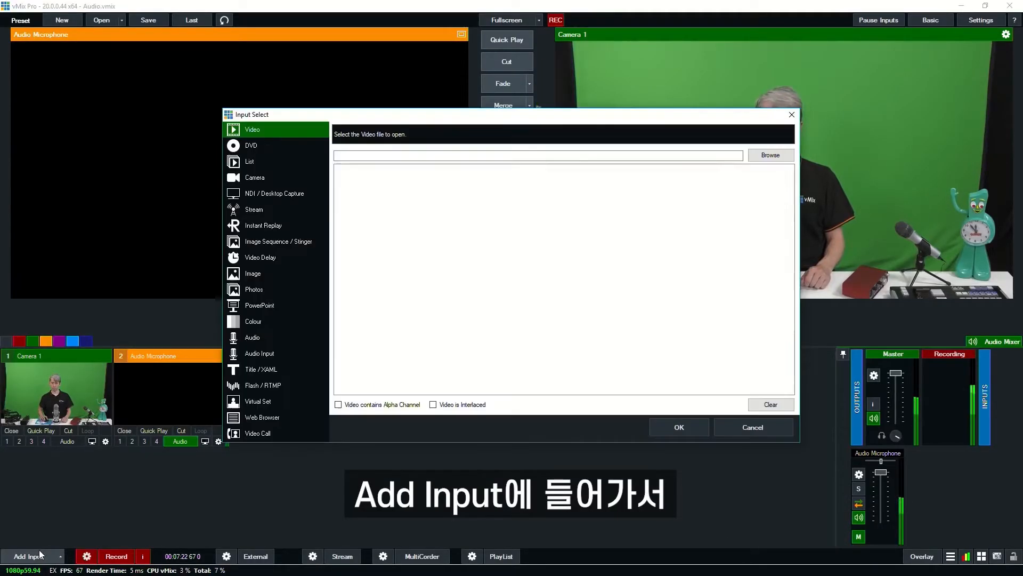
{"action": "left_click", "coordinate": [259, 353]}
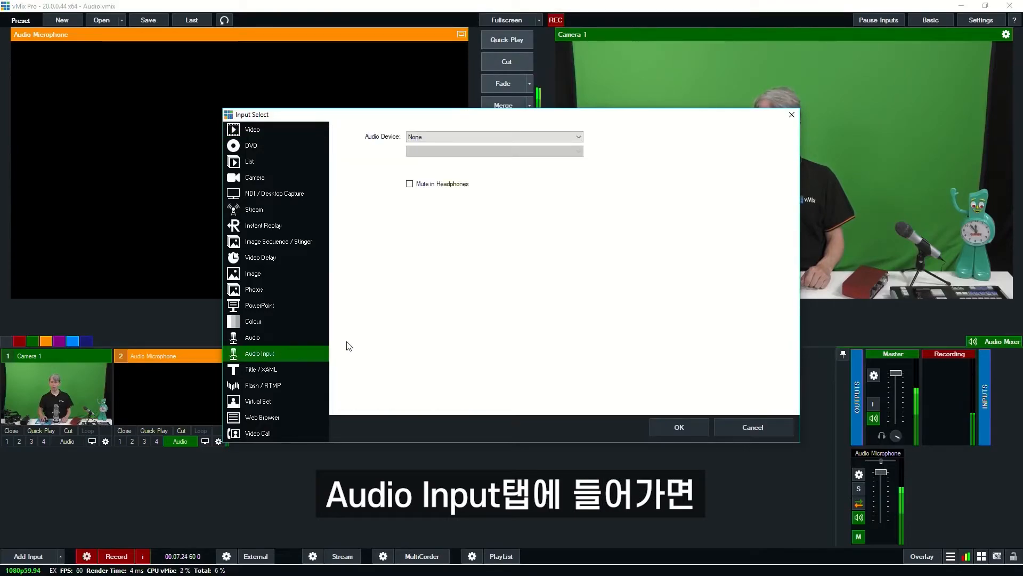
{"action": "left_click", "coordinate": [493, 136]}
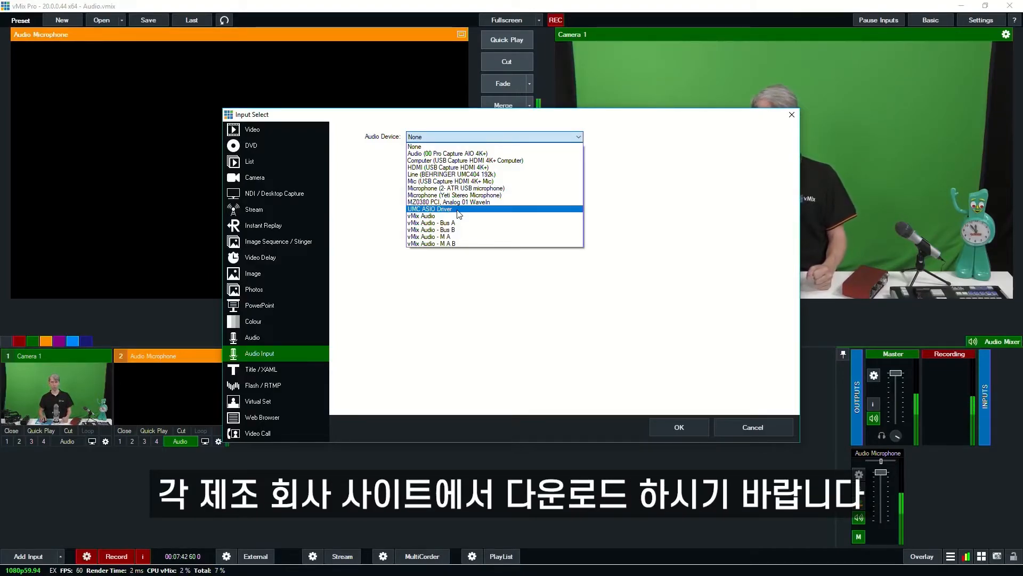
{"action": "left_click", "coordinate": [430, 209]}
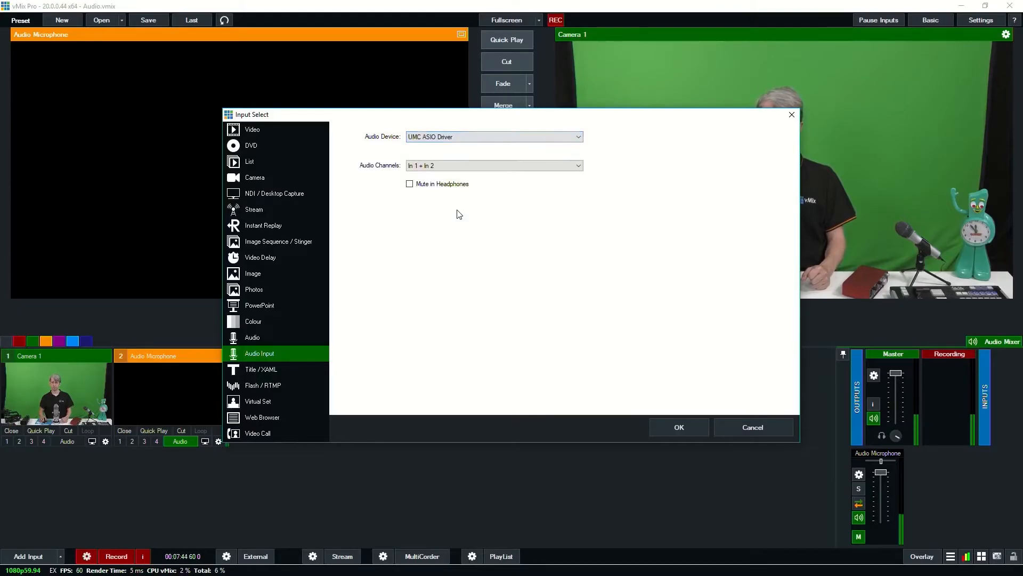
{"action": "left_click", "coordinate": [494, 165]}
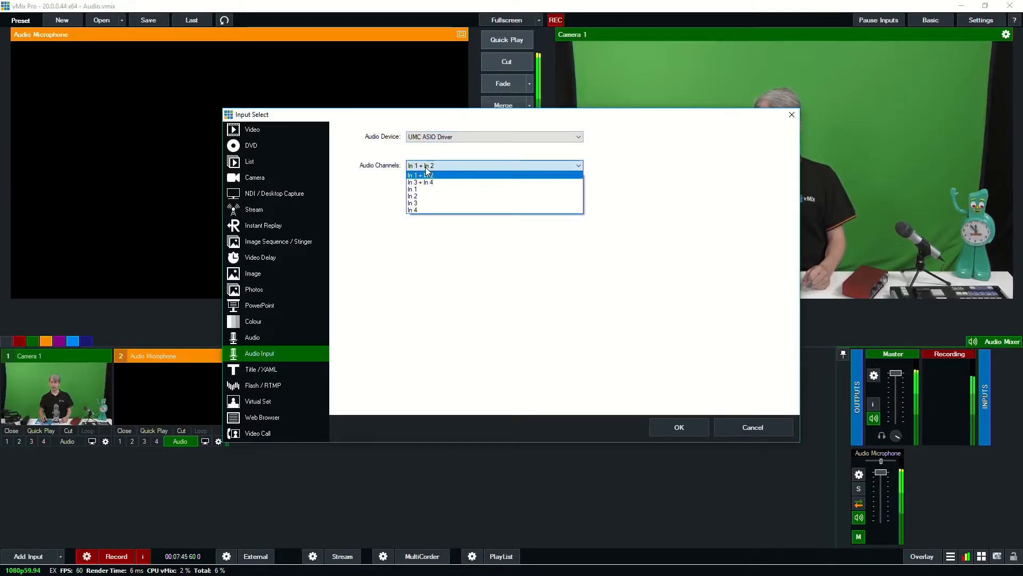
{"action": "mouse_move", "coordinate": [428, 190]}
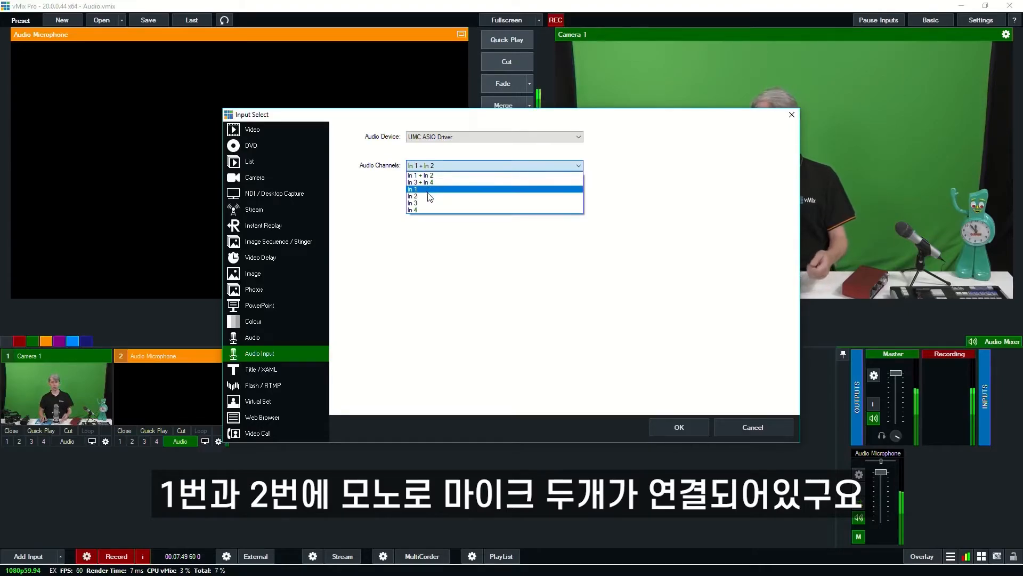
{"action": "left_click", "coordinate": [414, 188]}
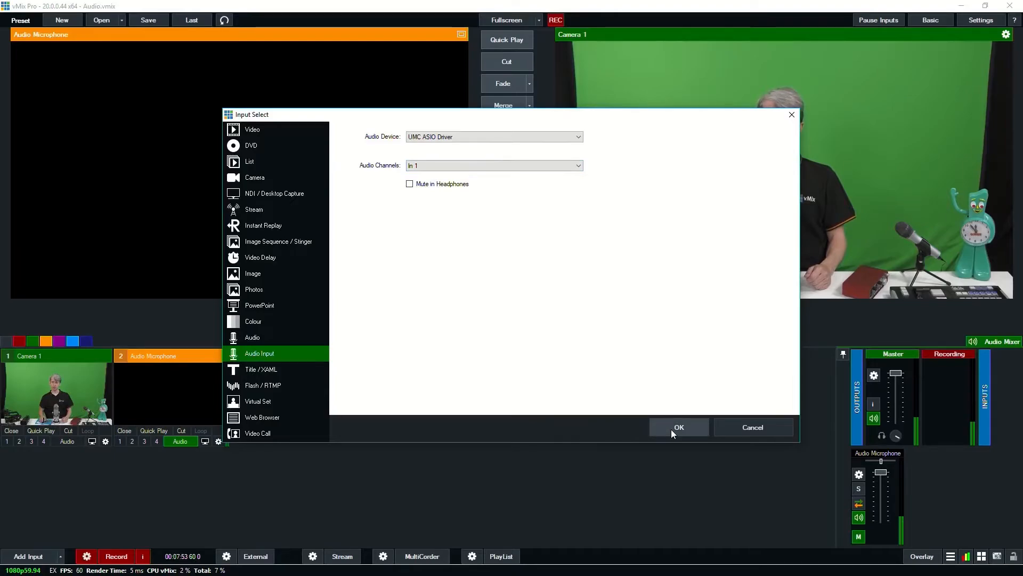
{"action": "left_click", "coordinate": [679, 427]}
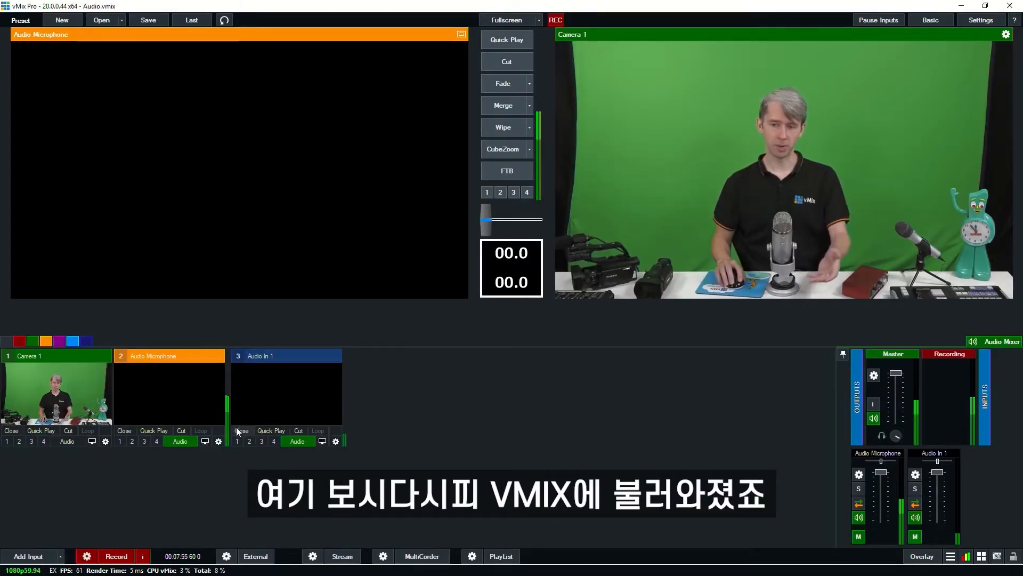
Configure another UMC ASIO Driver audio input set to channel In 2, toggling between In 1 and In 2.
{"action": "left_click", "coordinate": [27, 557]}
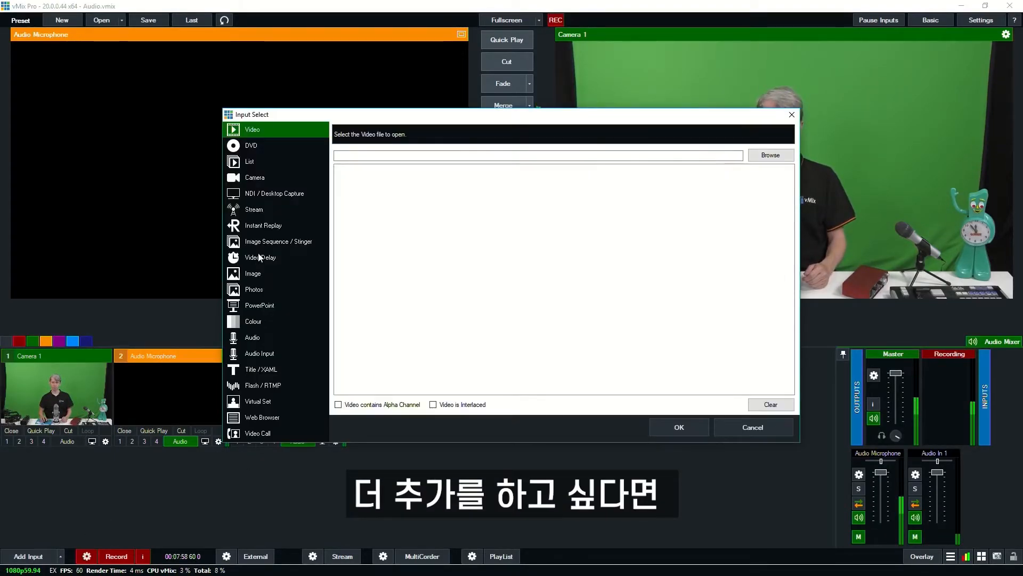
{"action": "left_click", "coordinate": [259, 353]}
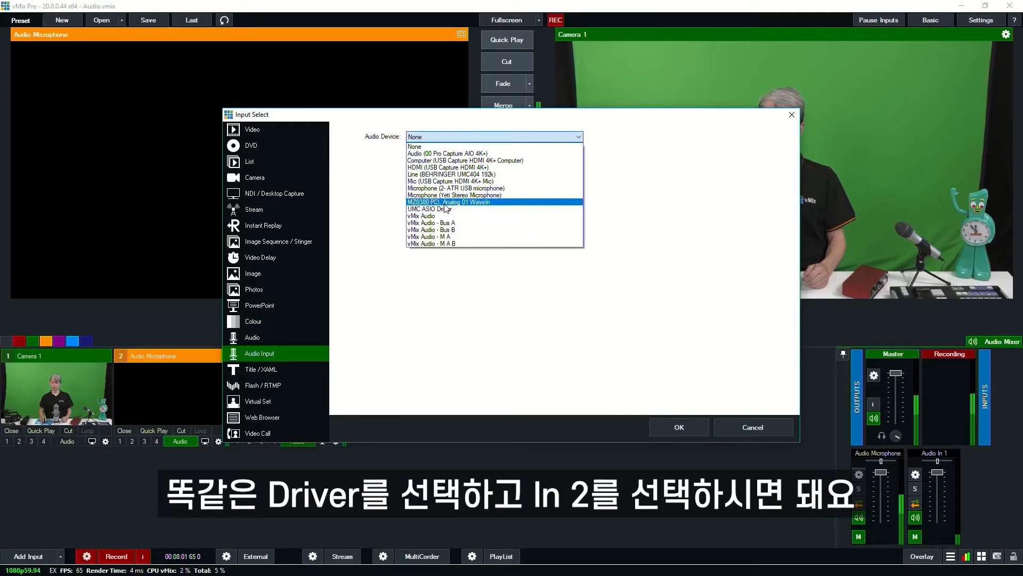
{"action": "left_click", "coordinate": [449, 209]}
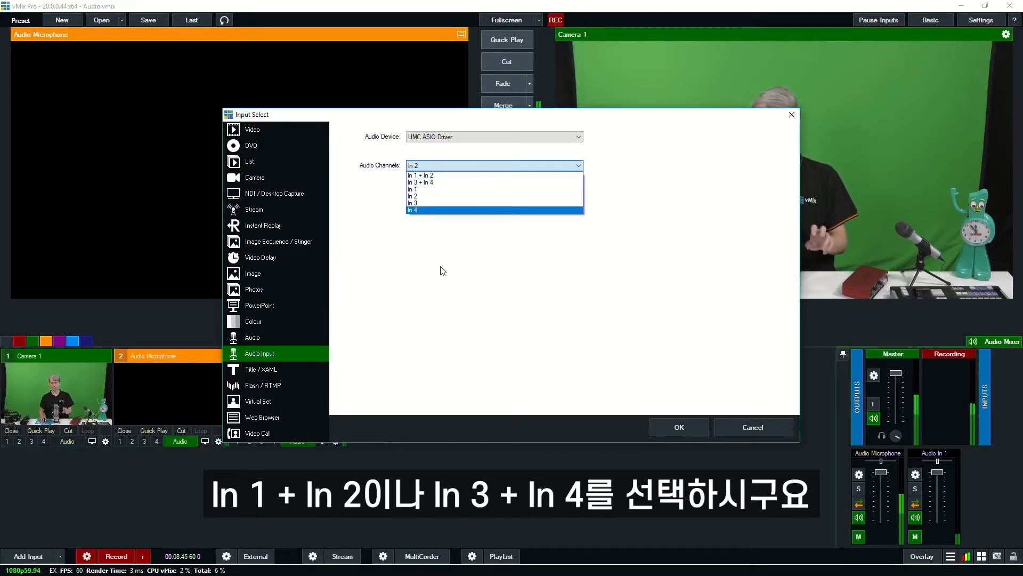
{"action": "left_click", "coordinate": [412, 196]}
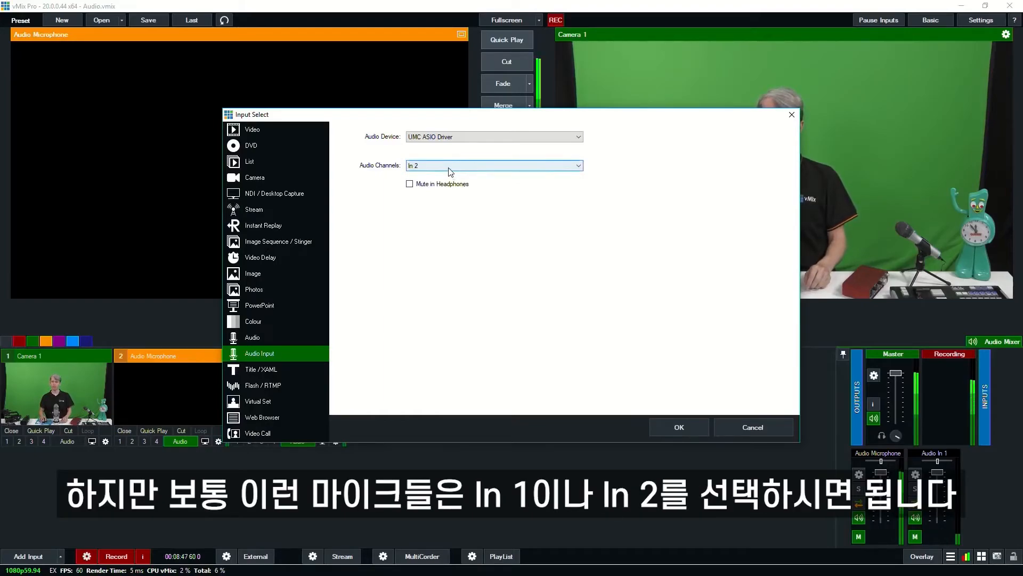
{"action": "left_click", "coordinate": [493, 164]}
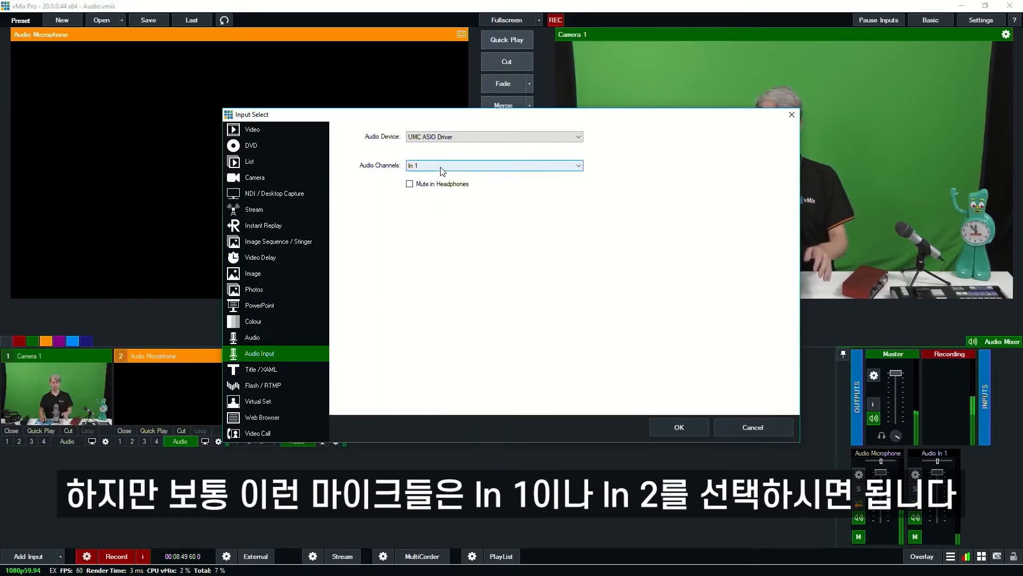
{"action": "left_click", "coordinate": [493, 165]}
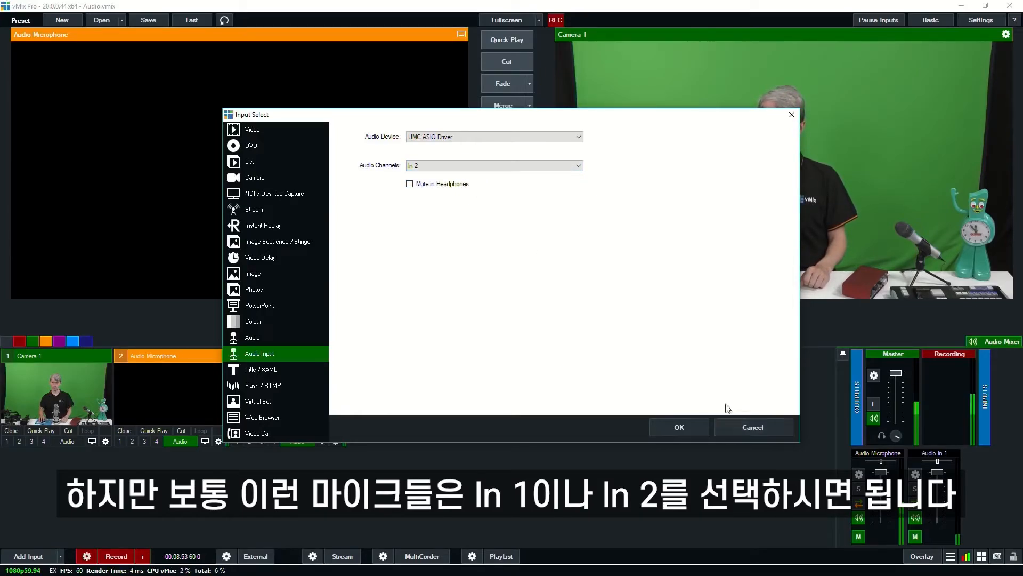
{"action": "left_click", "coordinate": [859, 475]}
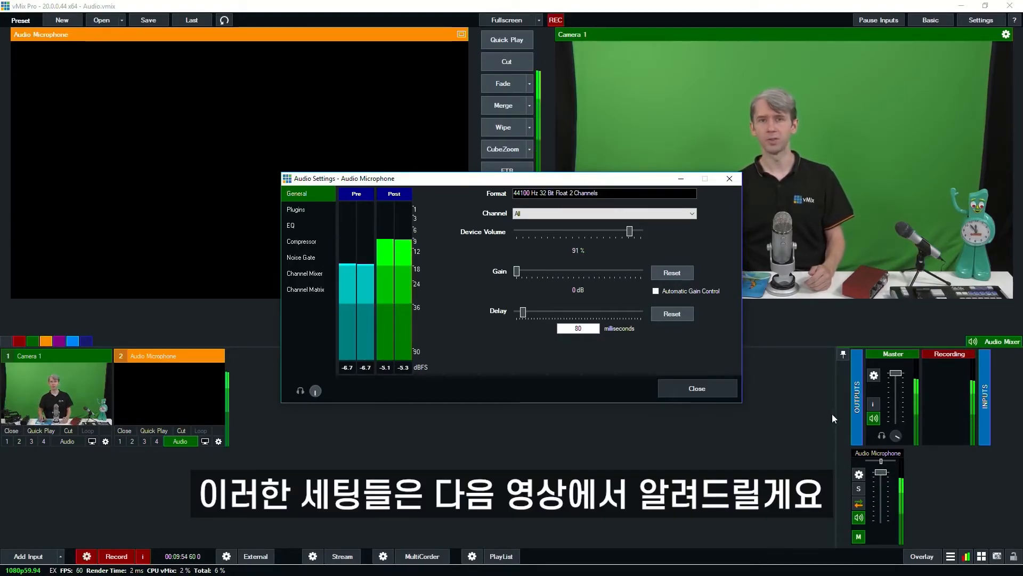
Close the Audio Microphone's audio settings after its 80 millisecond delay is set.
{"action": "left_click", "coordinate": [696, 388]}
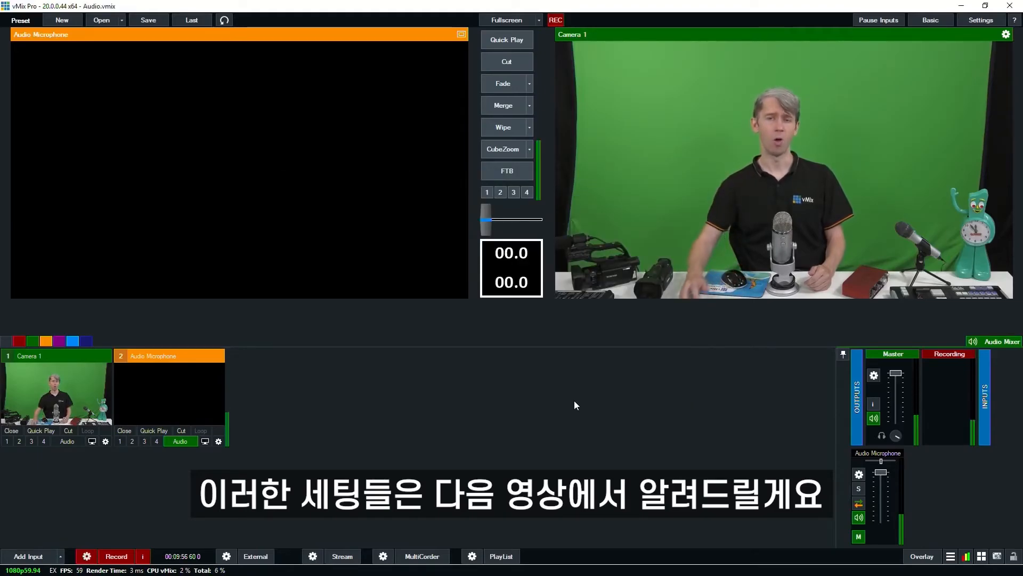